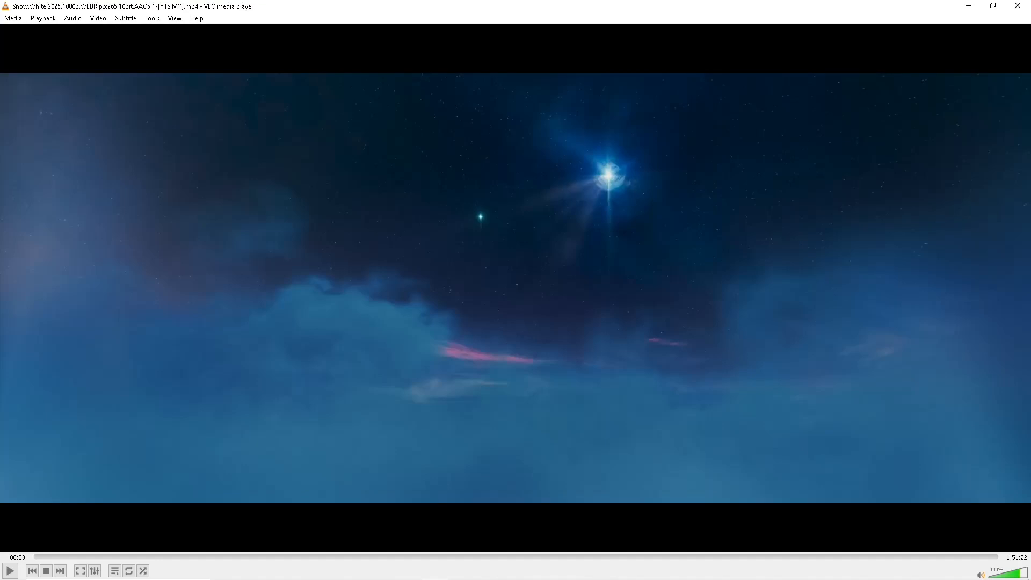
{"action": "mouse_move", "coordinate": [477, 319]}
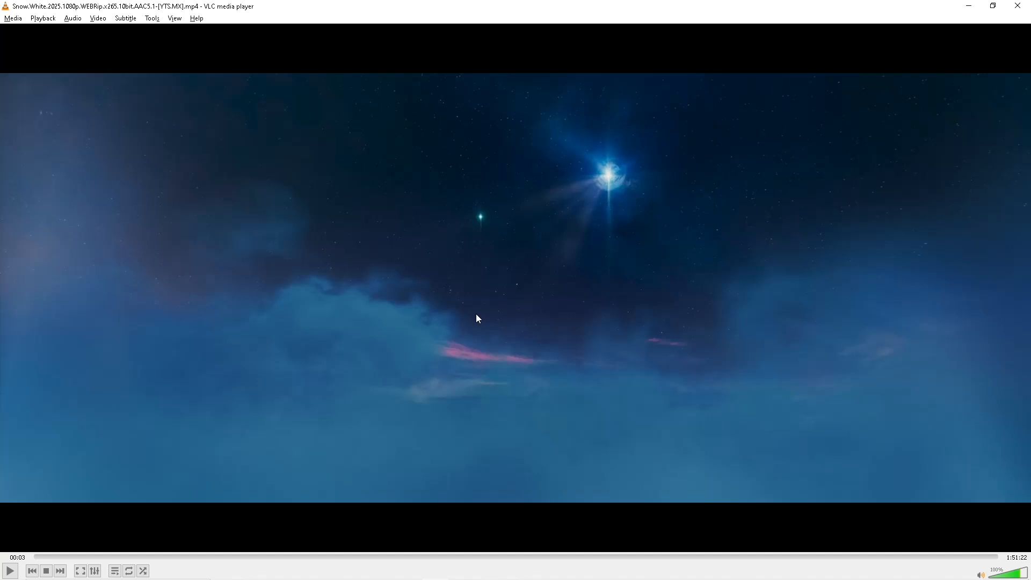
{"action": "mouse_move", "coordinate": [513, 246]}
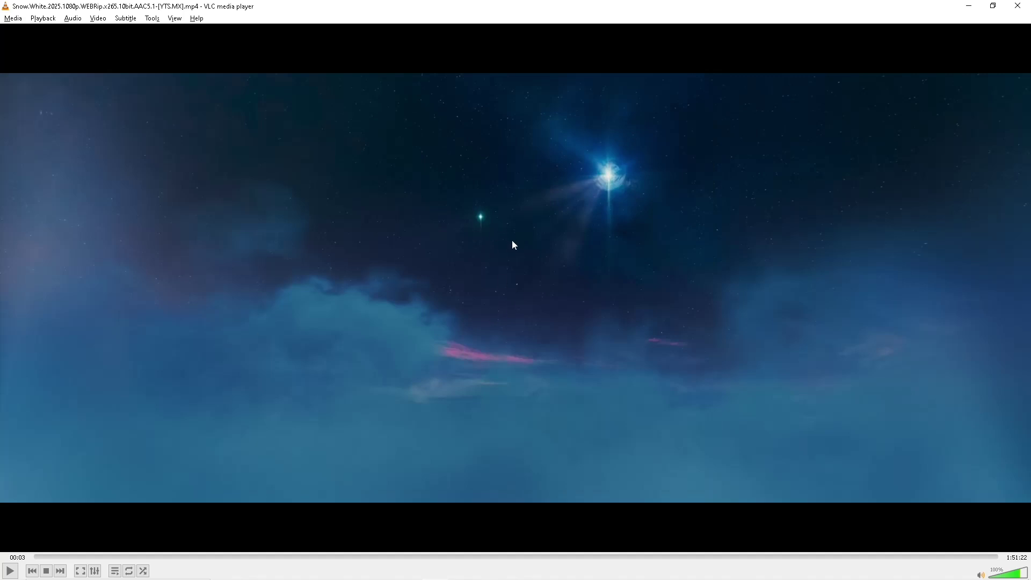
{"action": "mouse_move", "coordinate": [469, 222]}
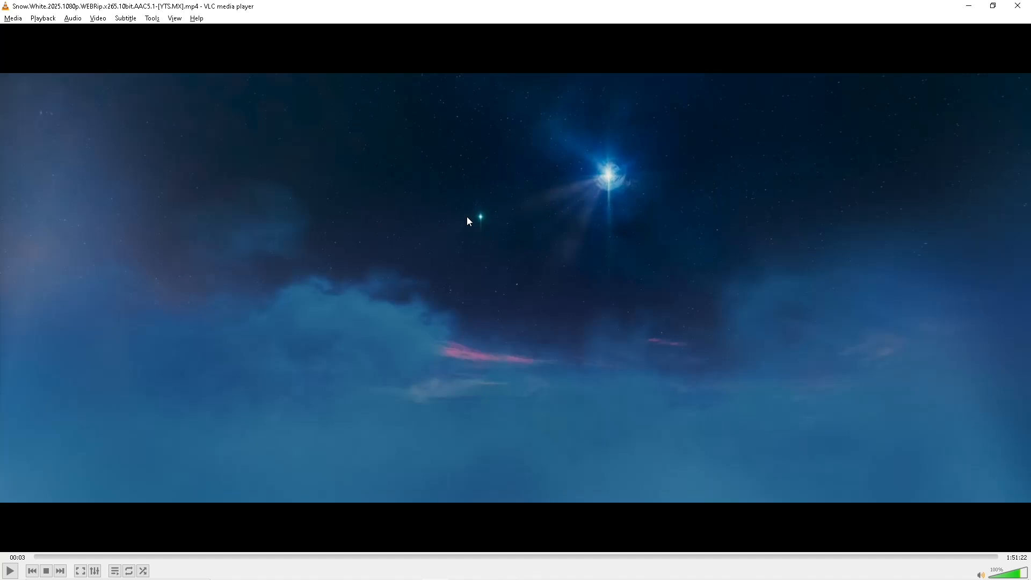
{"action": "mouse_move", "coordinate": [125, 18]}
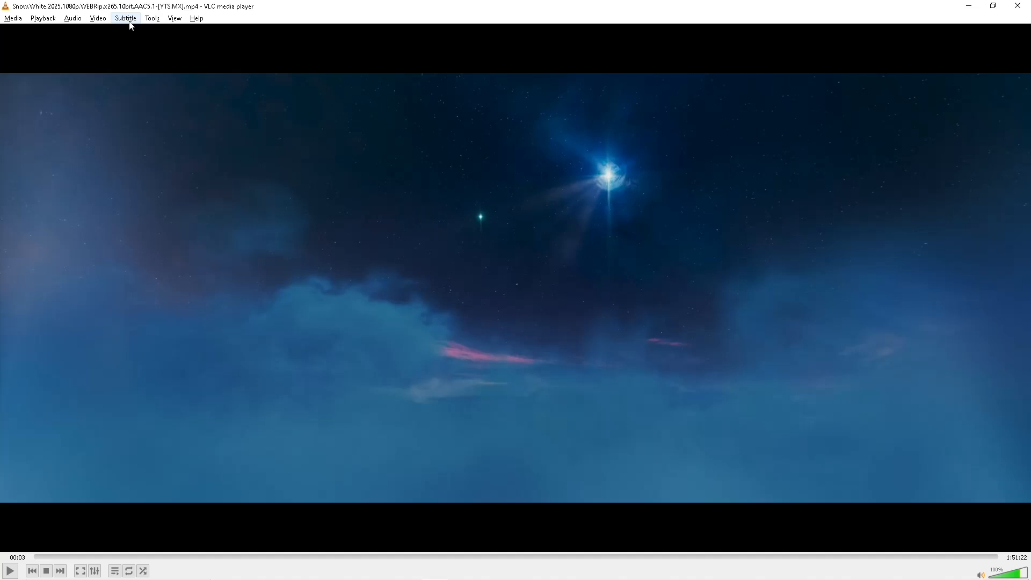
Enable subtitle Track 1, stop playback at the start, then disable subtitles
{"action": "left_click", "coordinate": [125, 17]}
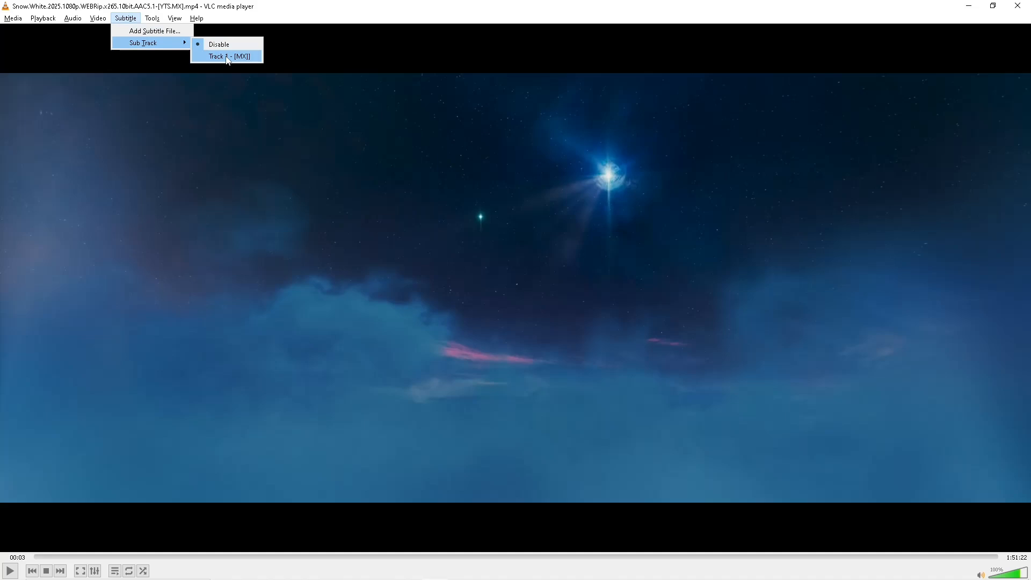
{"action": "left_click", "coordinate": [225, 56]}
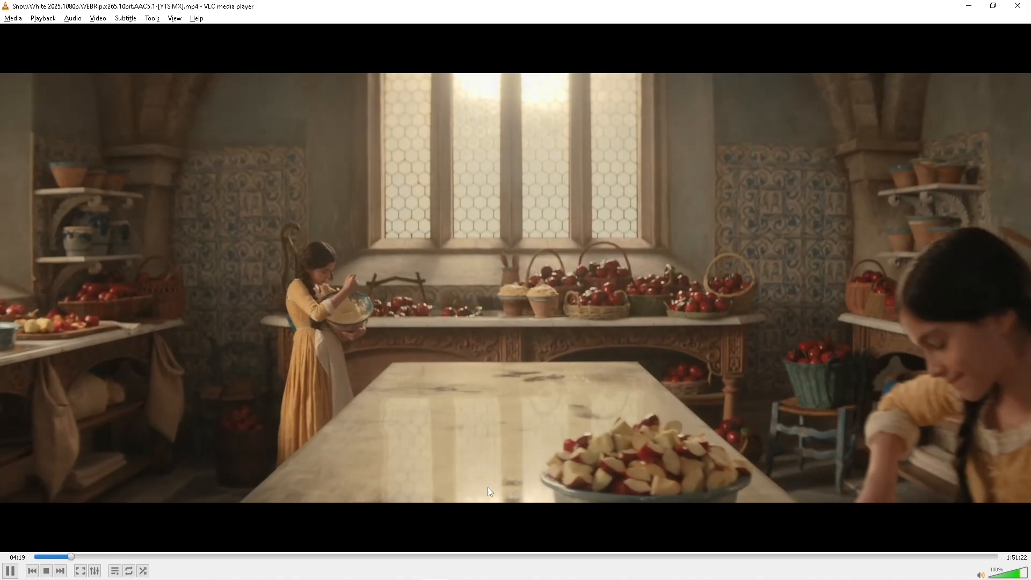
{"action": "left_click", "coordinate": [45, 570]}
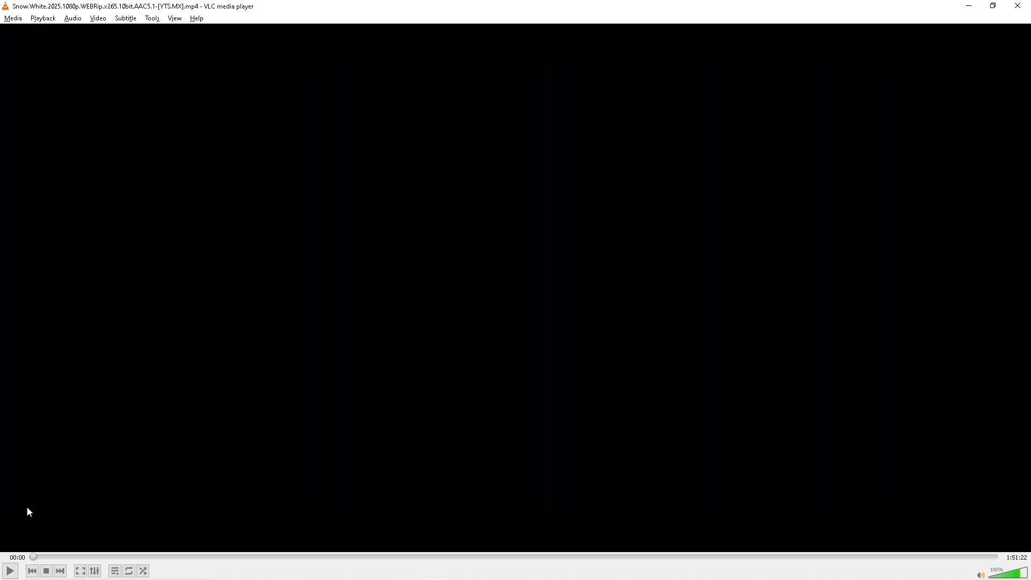
{"action": "left_click", "coordinate": [125, 18]}
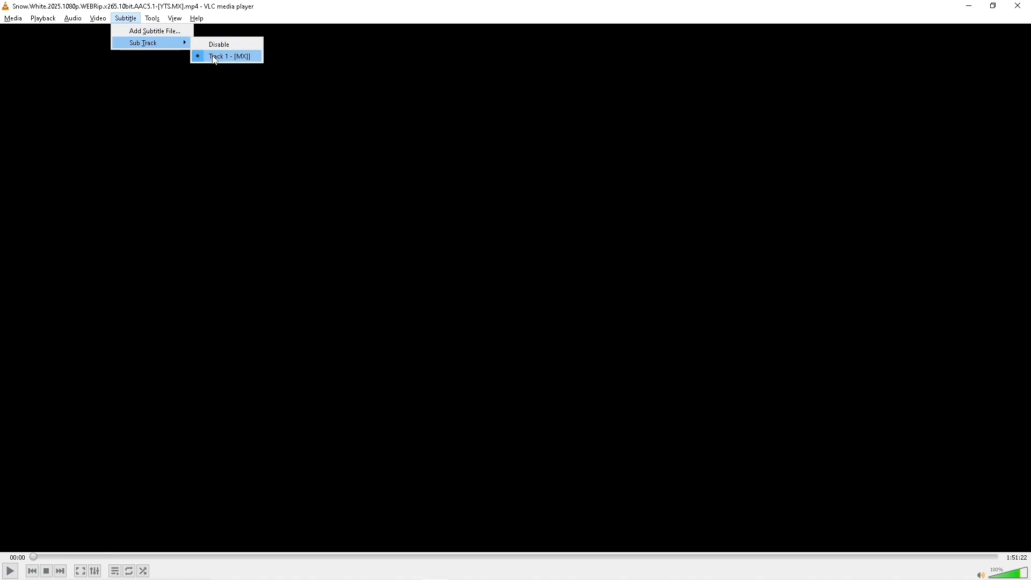
{"action": "mouse_move", "coordinate": [219, 44]}
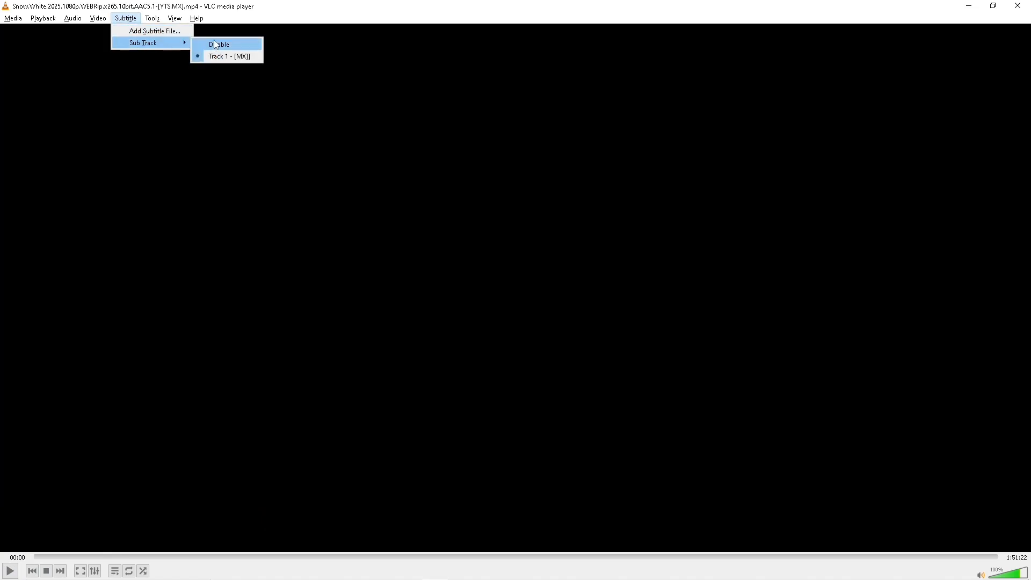
{"action": "left_click", "coordinate": [220, 44]}
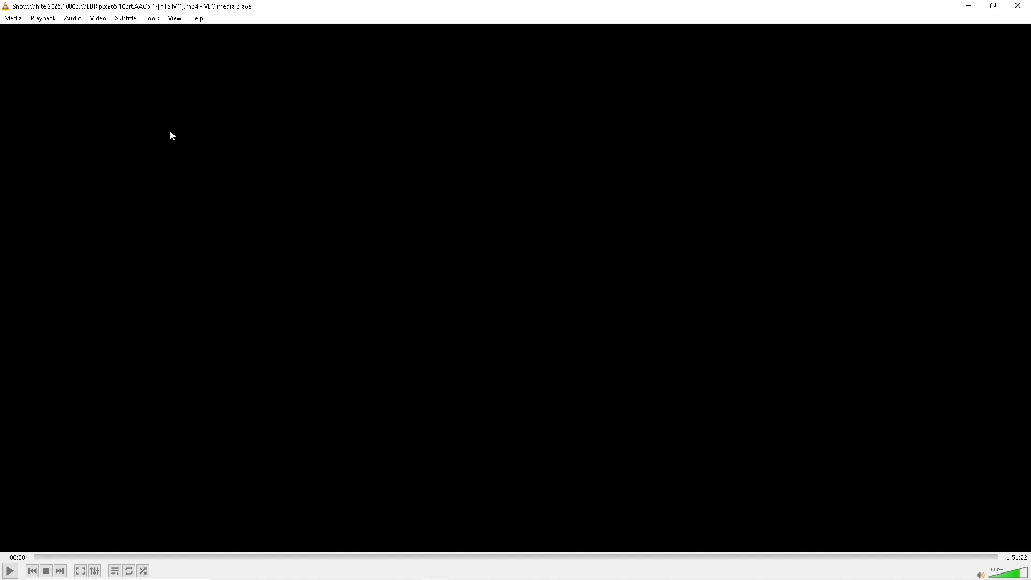
{"action": "left_click", "coordinate": [173, 17]}
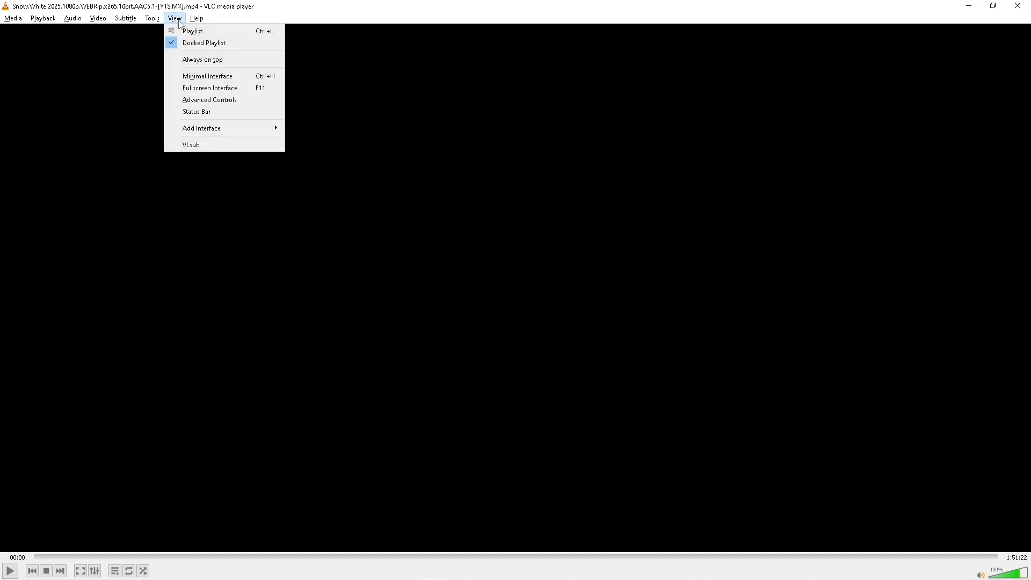
Launch VLsub, keep English as the subtitle language, and try downloading
{"action": "left_click", "coordinate": [191, 144]}
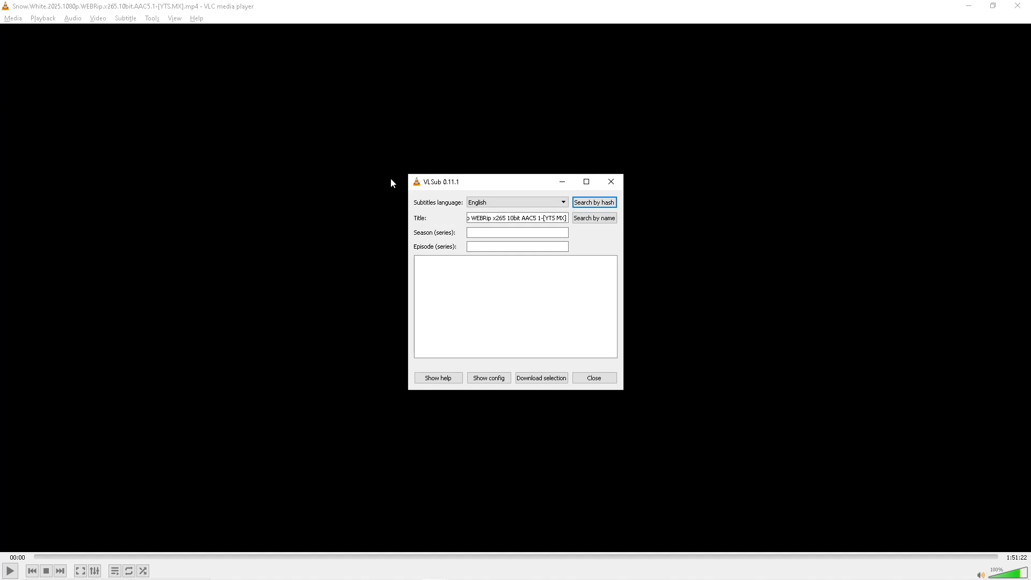
{"action": "left_click", "coordinate": [562, 202]}
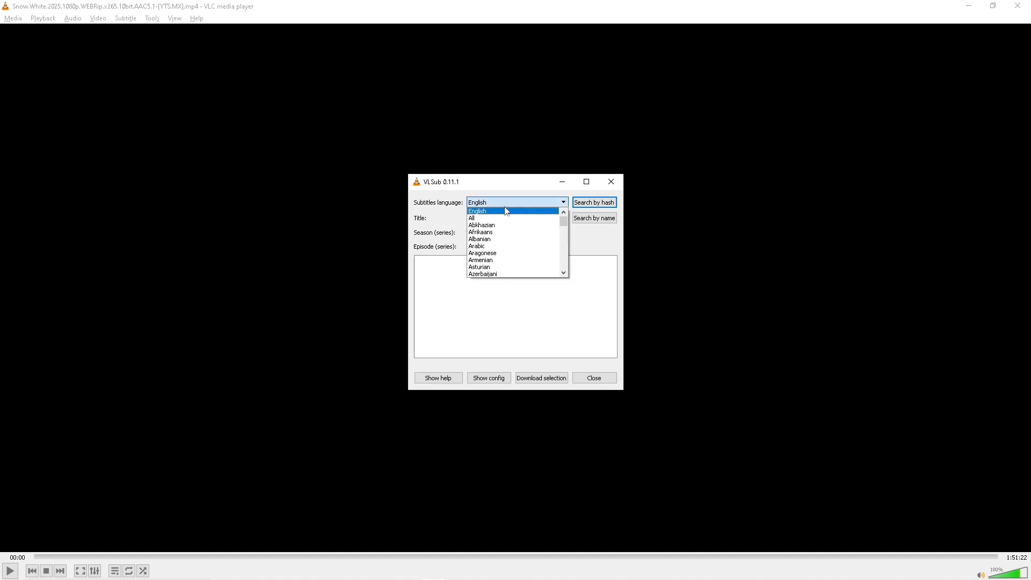
{"action": "mouse_move", "coordinate": [515, 216]}
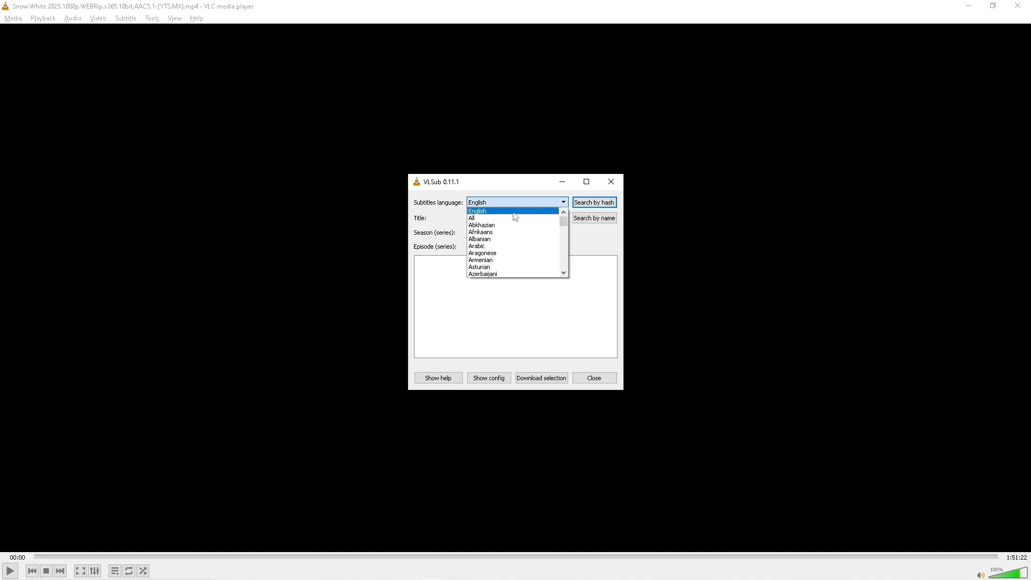
{"action": "left_click", "coordinate": [478, 211]}
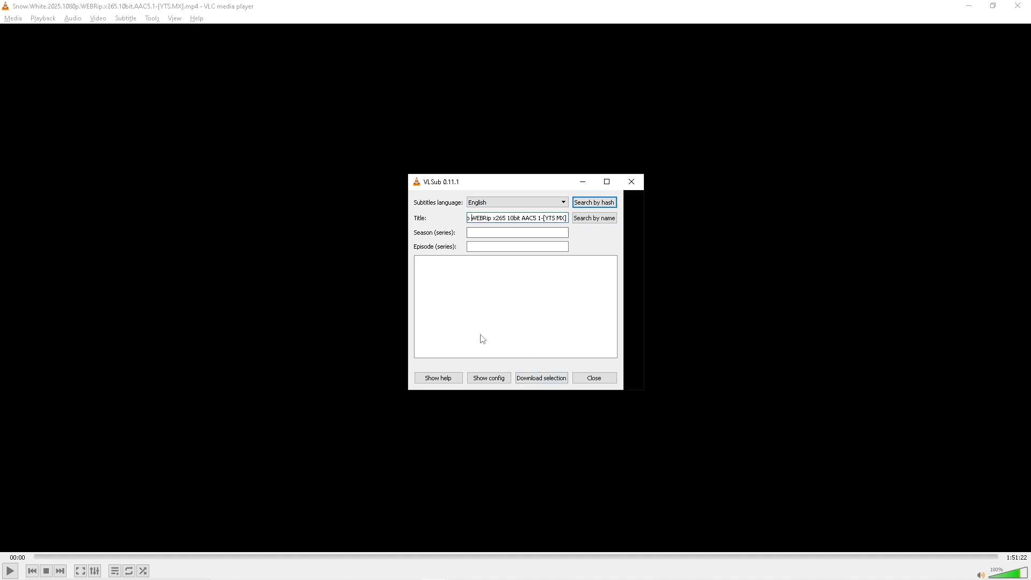
{"action": "left_click", "coordinate": [593, 218]}
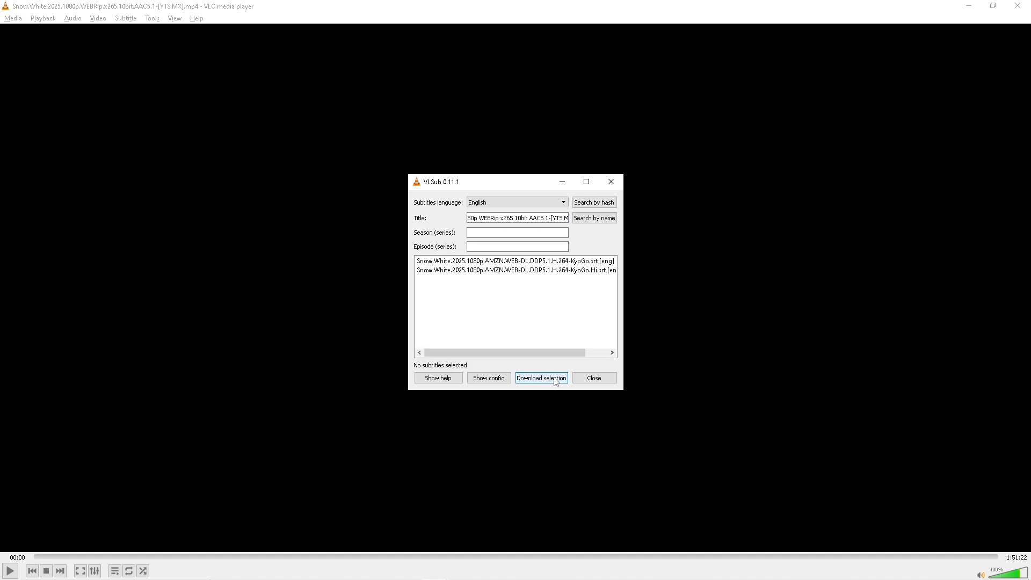
{"action": "mouse_move", "coordinate": [547, 312]}
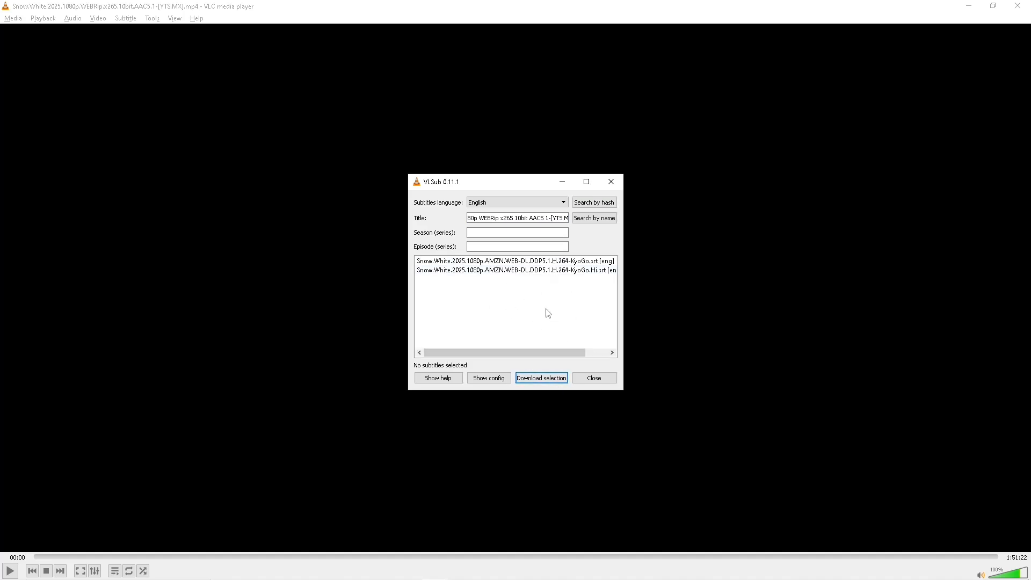
Select the first English .srt result and download it until 'Subtitles loaded' appears
{"action": "left_click", "coordinate": [514, 269]}
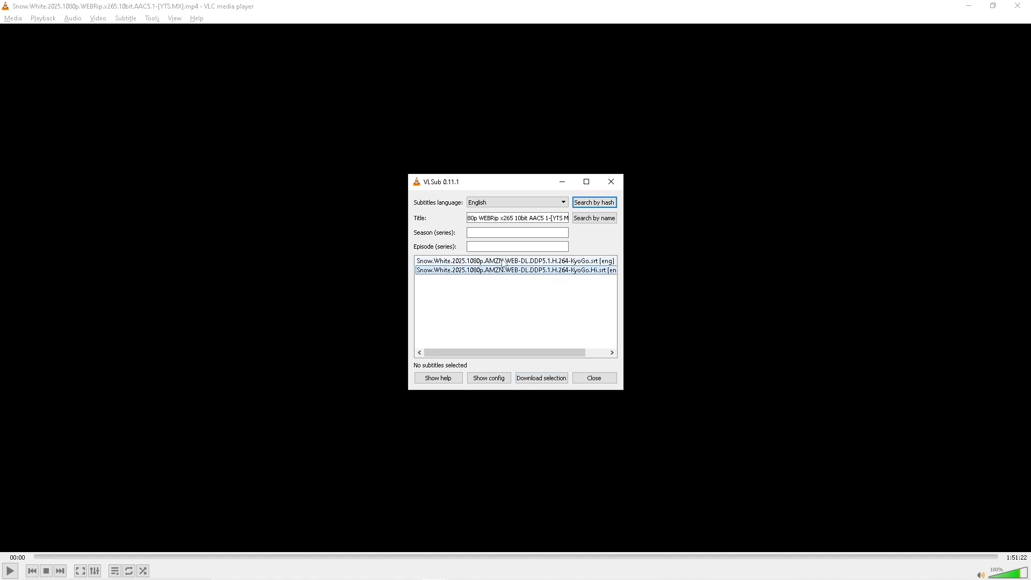
{"action": "left_click", "coordinate": [515, 261]}
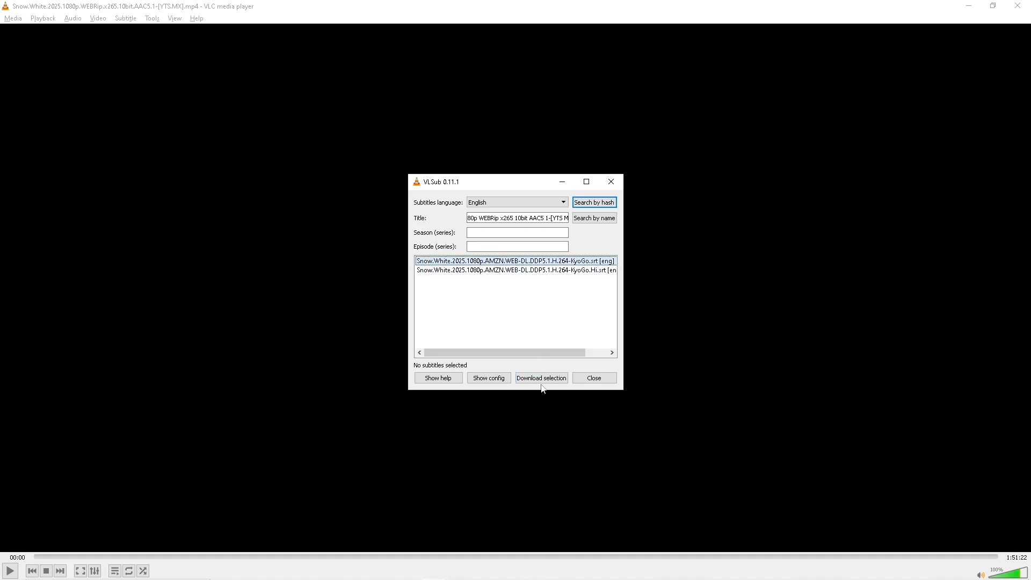
{"action": "left_click", "coordinate": [541, 377]}
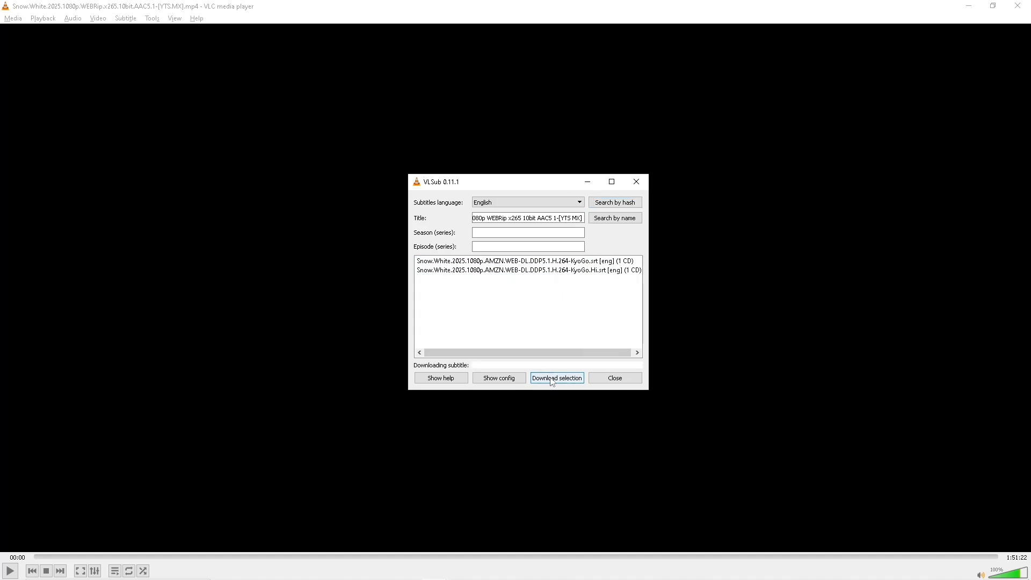
{"action": "mouse_move", "coordinate": [635, 320]}
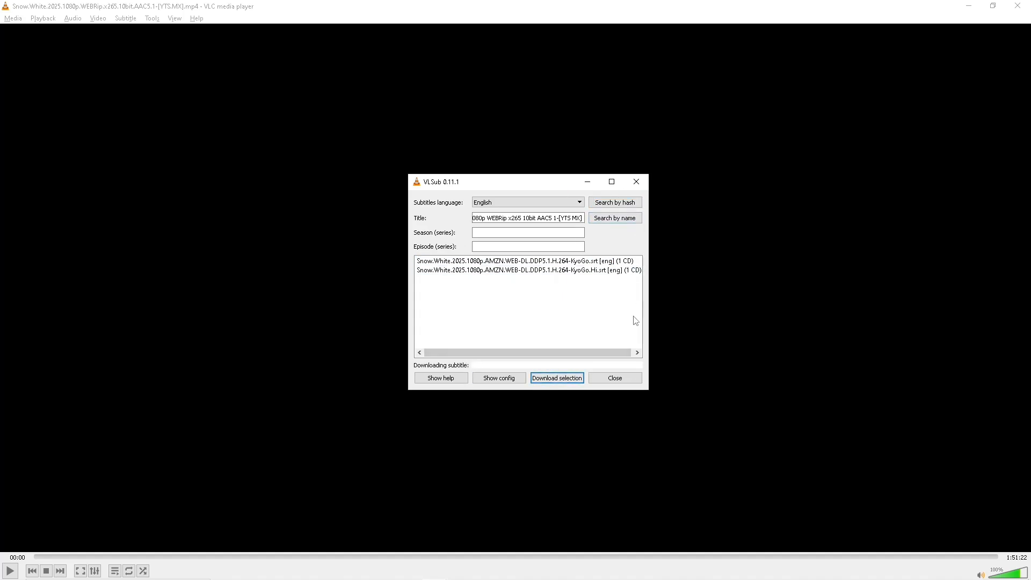
{"action": "left_click", "coordinate": [556, 377]}
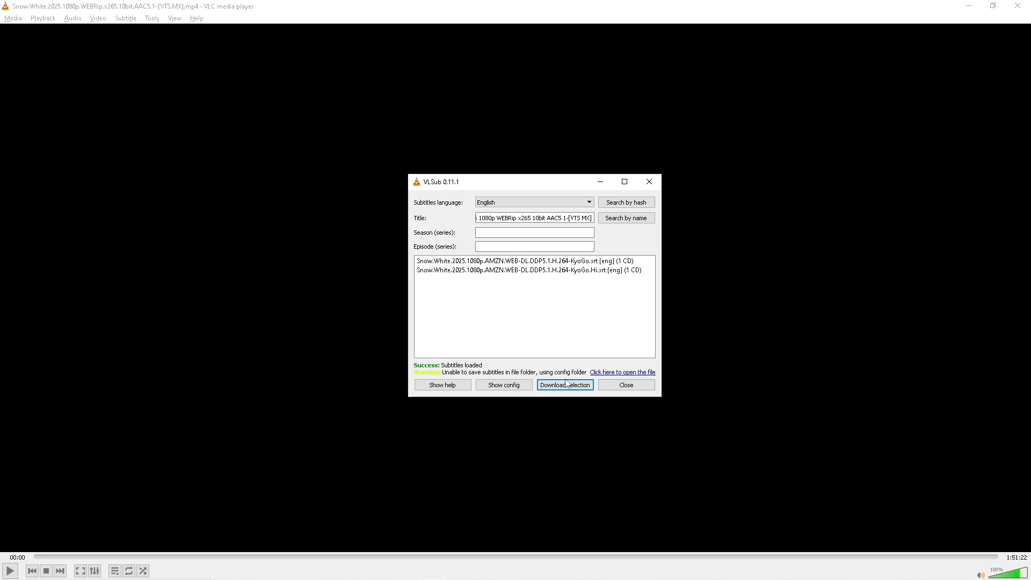
{"action": "mouse_move", "coordinate": [608, 384]}
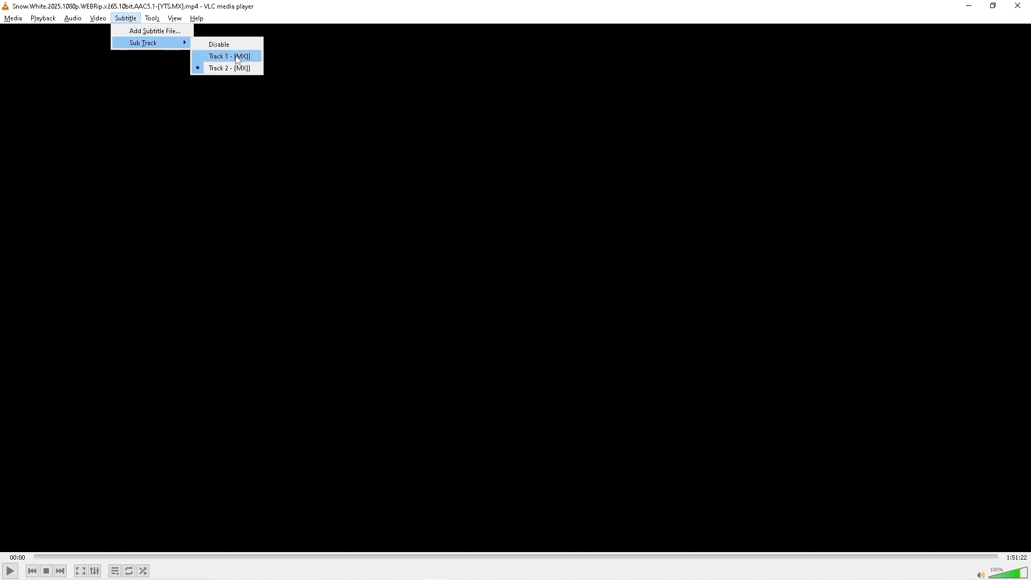
Close VLsub and check that Subtitle > Sub Track lists Track 2 as active
{"action": "left_click", "coordinate": [230, 56]}
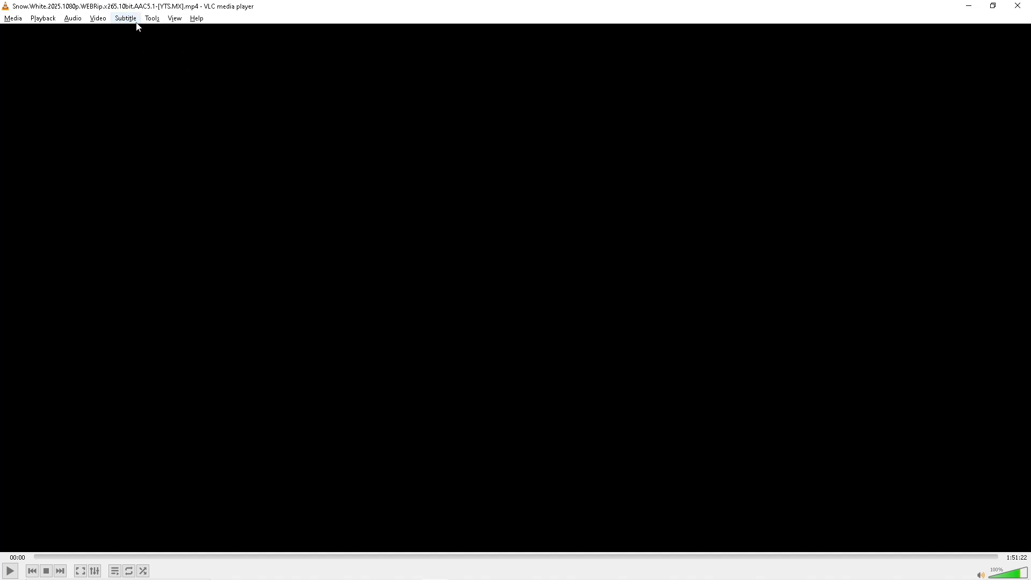
{"action": "left_click", "coordinate": [125, 18]}
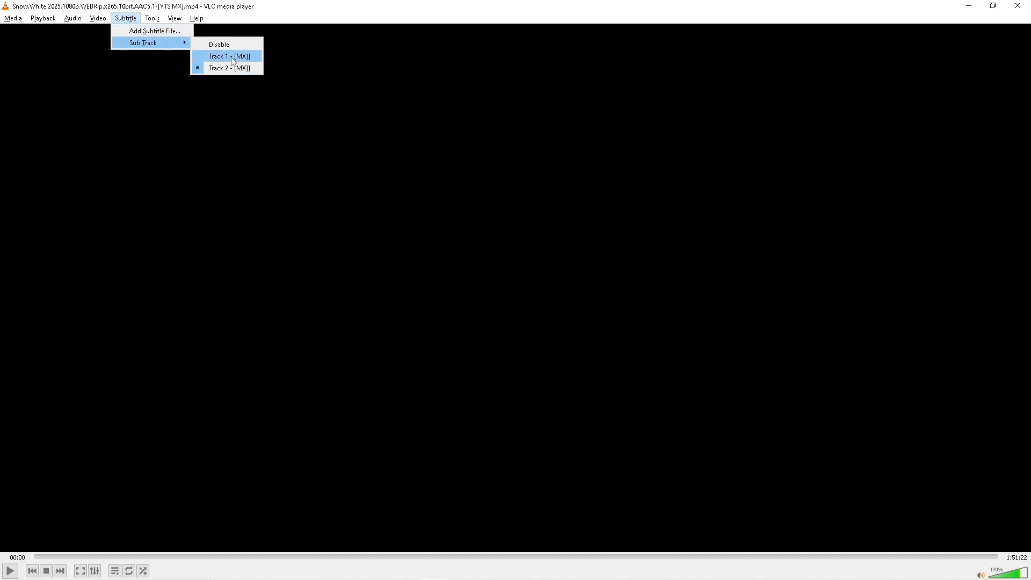
{"action": "mouse_move", "coordinate": [487, 166]}
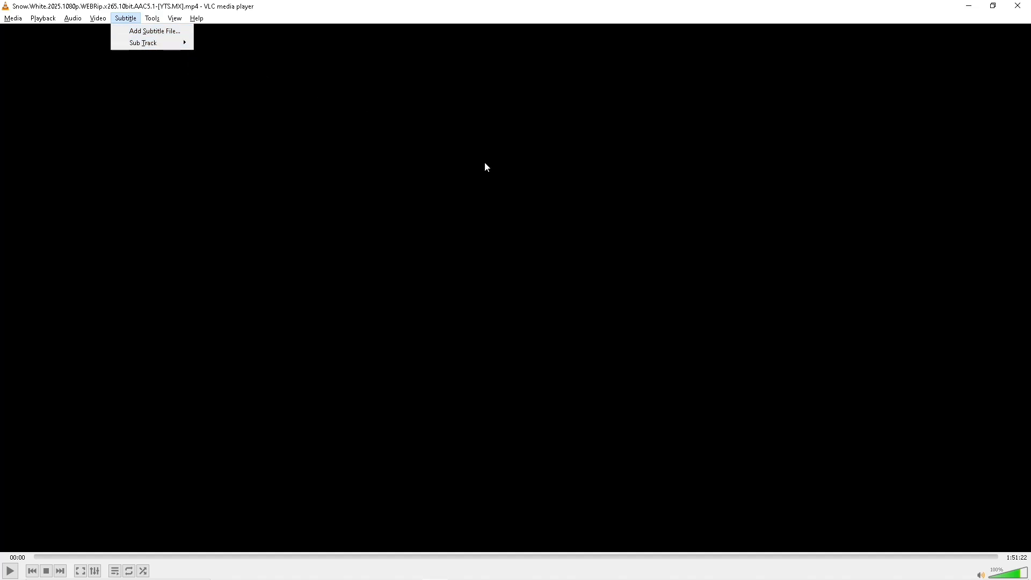